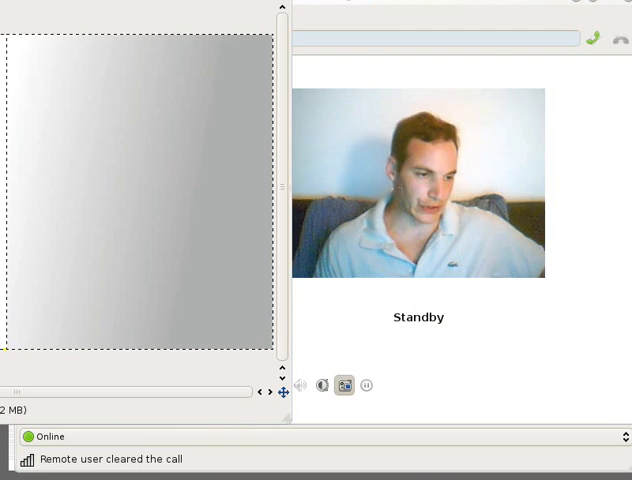
Draw the black head outline with the Paintbrush and add a small eye
drag(95, 125, 165, 105)
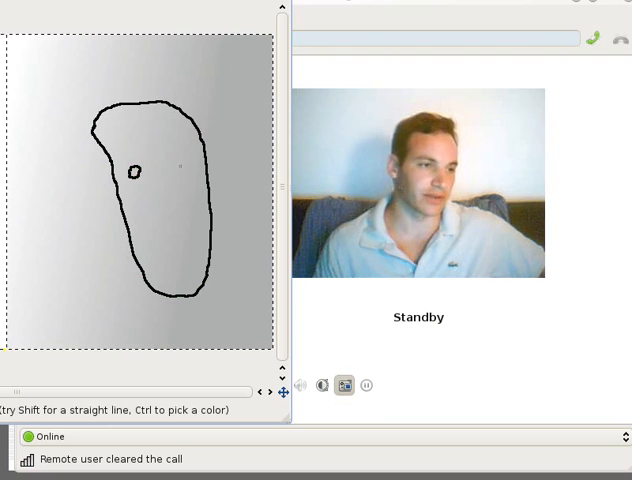
click(183, 167)
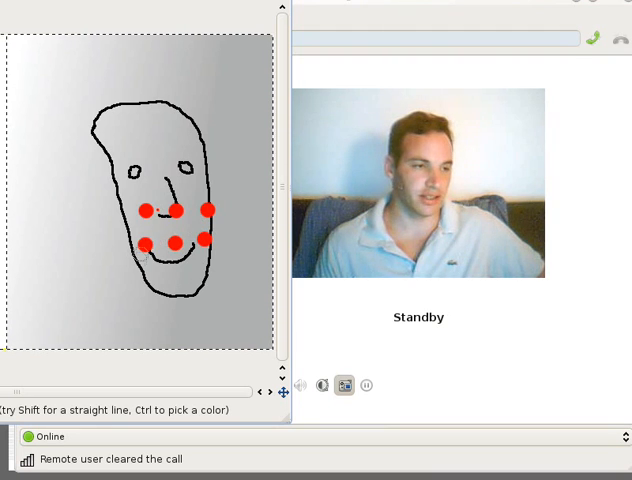
Place a red sample dot on the chin below the smile
click(140, 272)
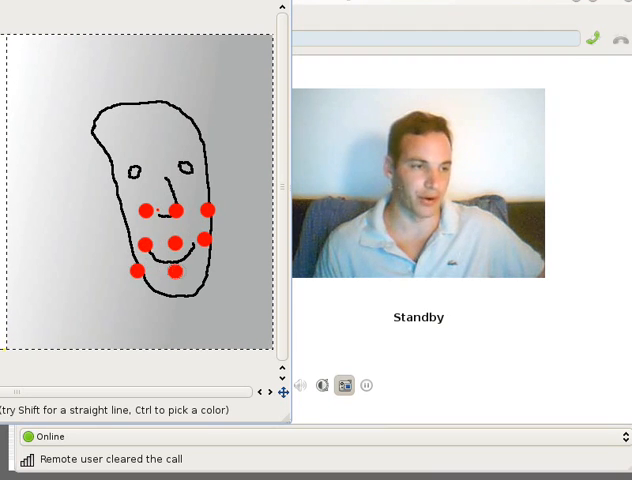